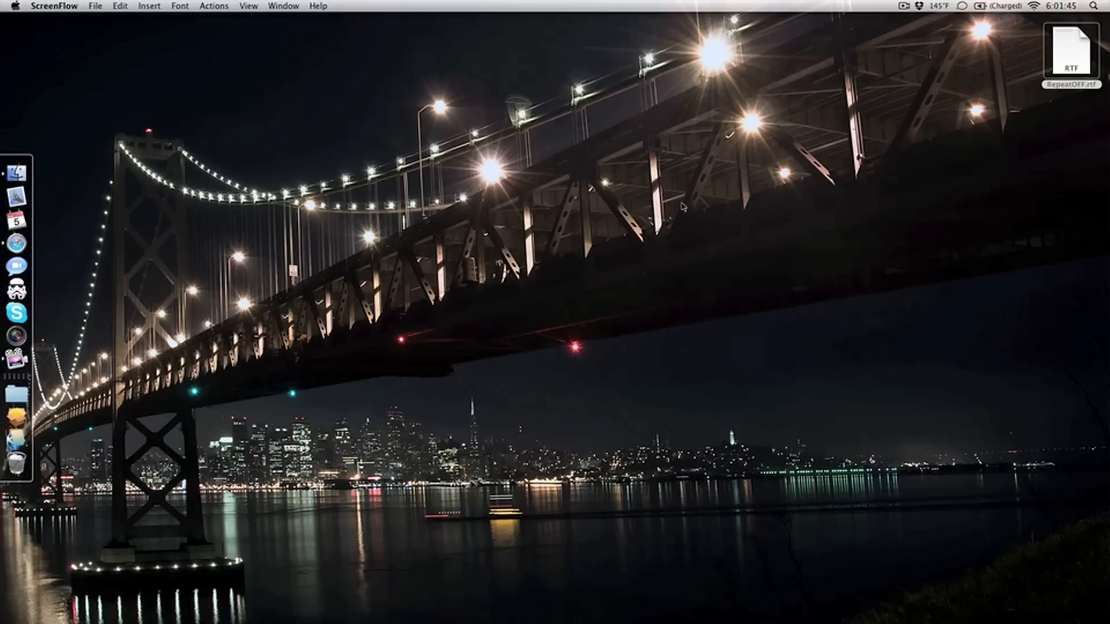
mouse_move(719, 176)
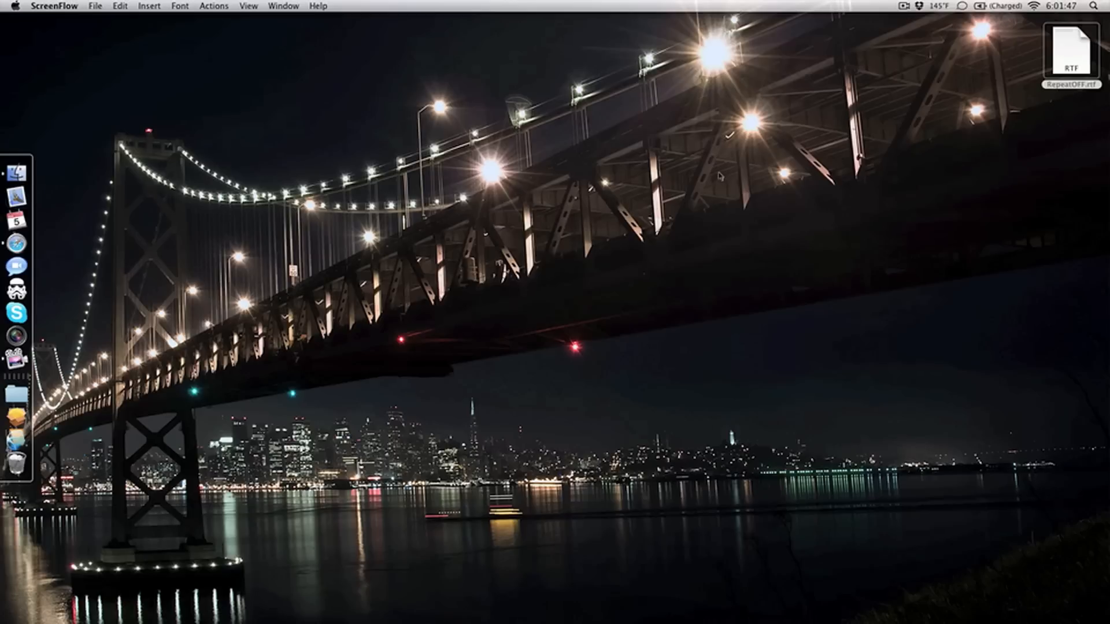
Launch System Preferences from the Apple menu on the desktop
click(13, 5)
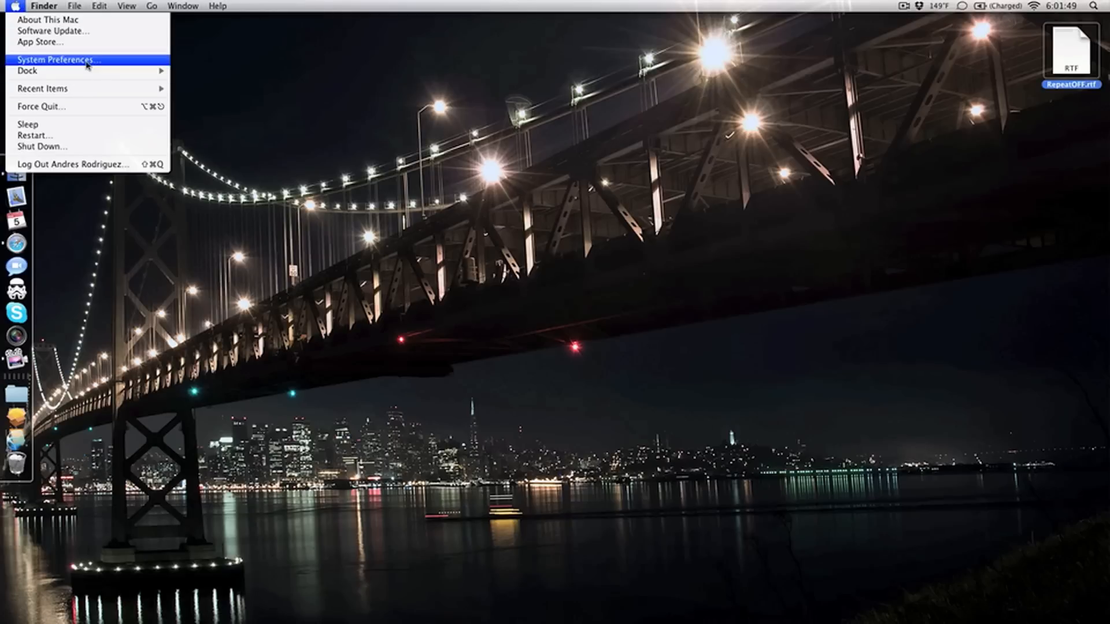
click(59, 59)
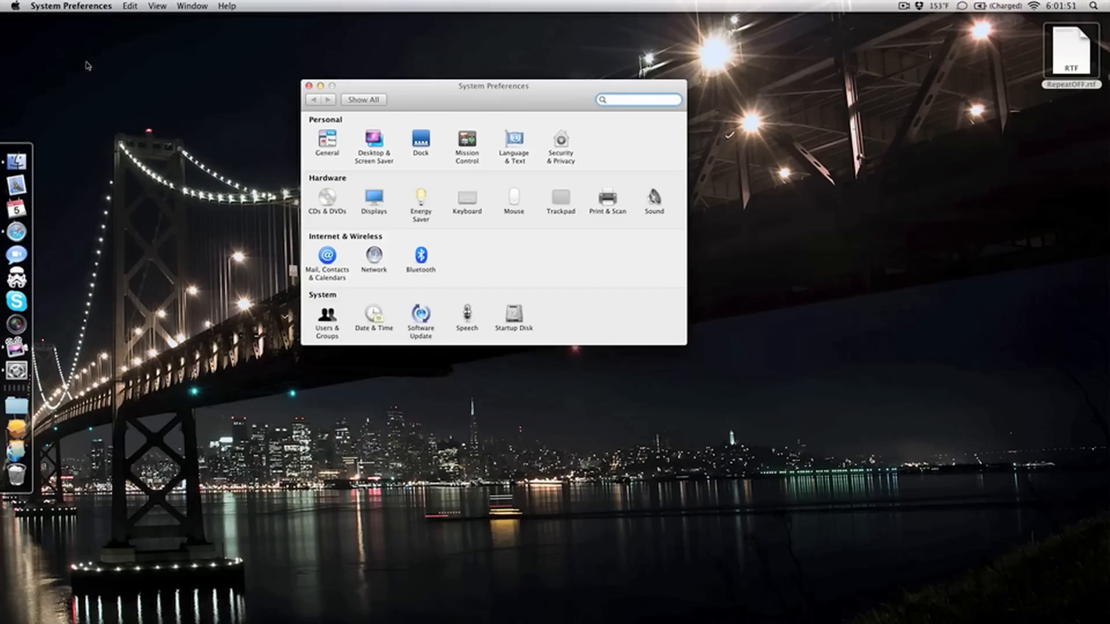
click(130, 6)
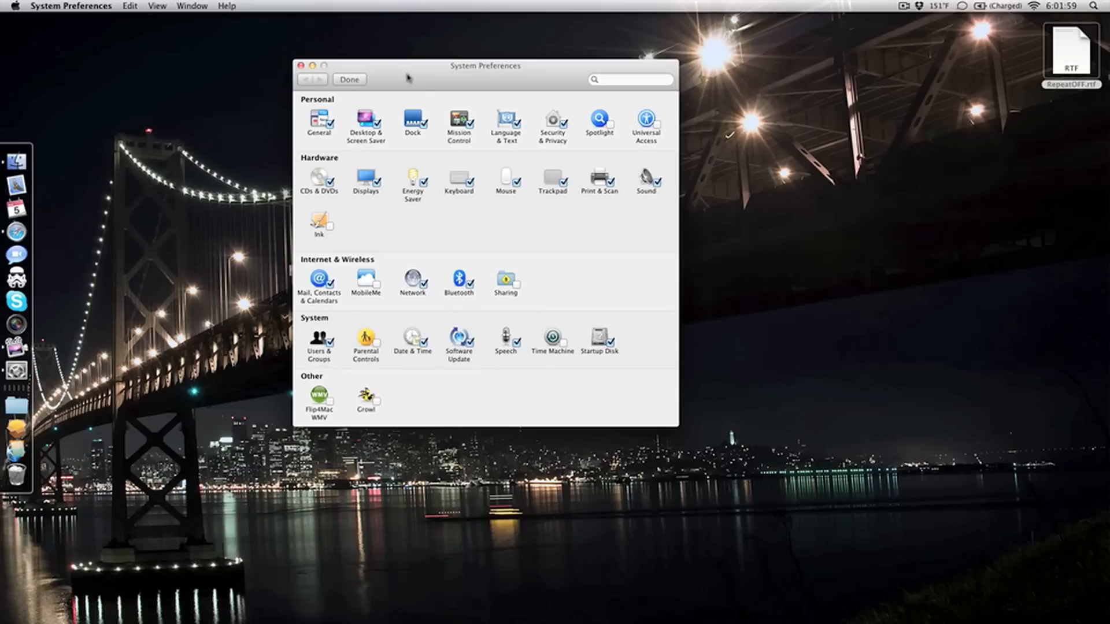
mouse_move(396, 296)
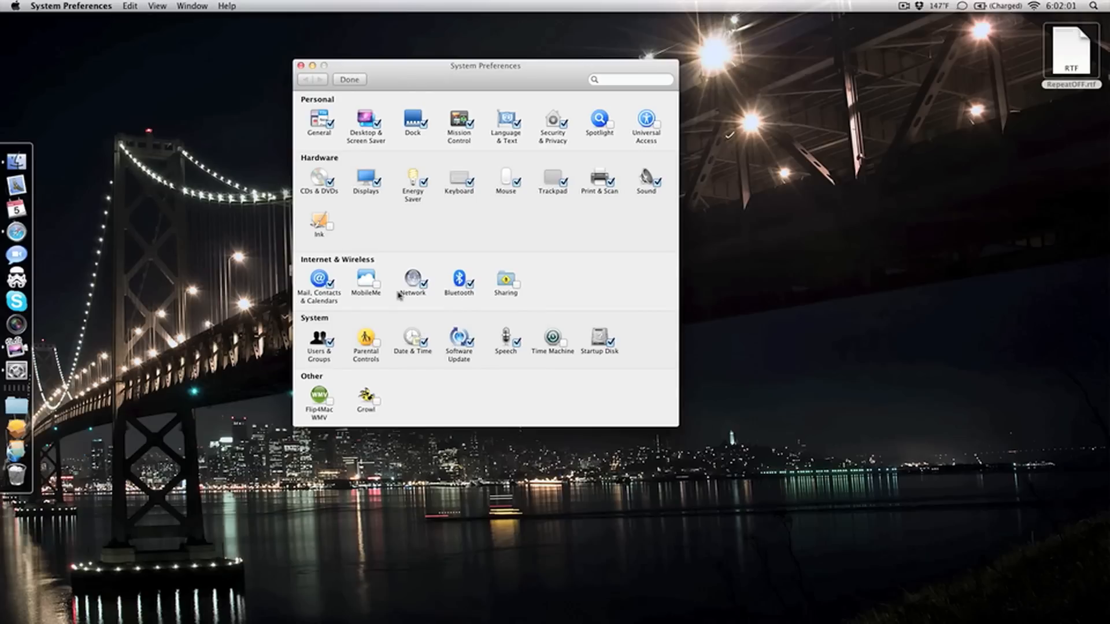
mouse_move(315, 380)
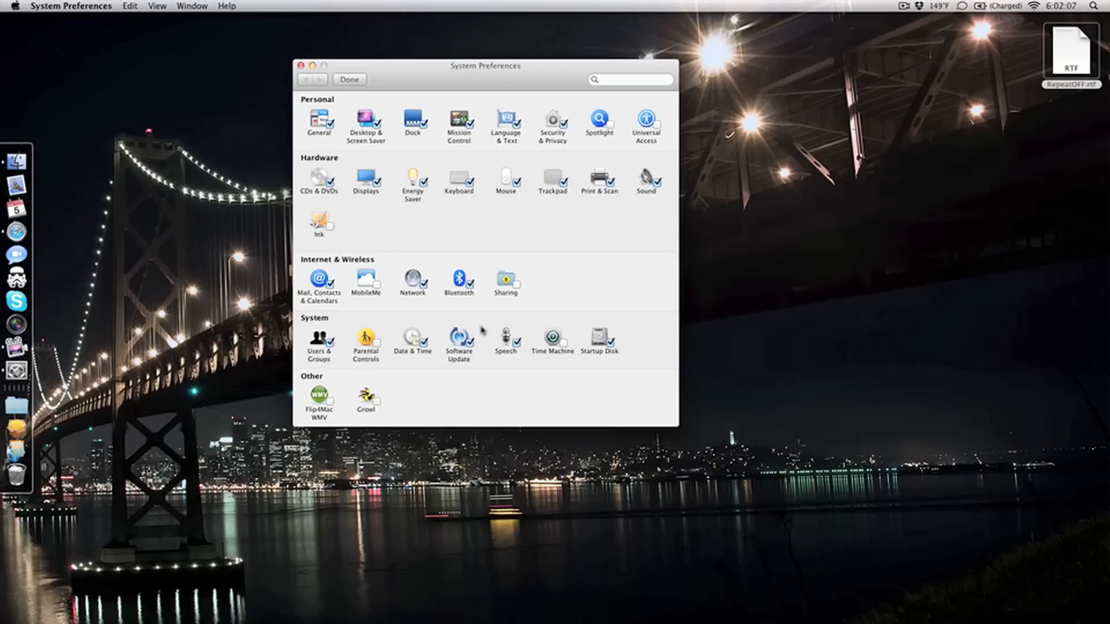
mouse_move(364, 363)
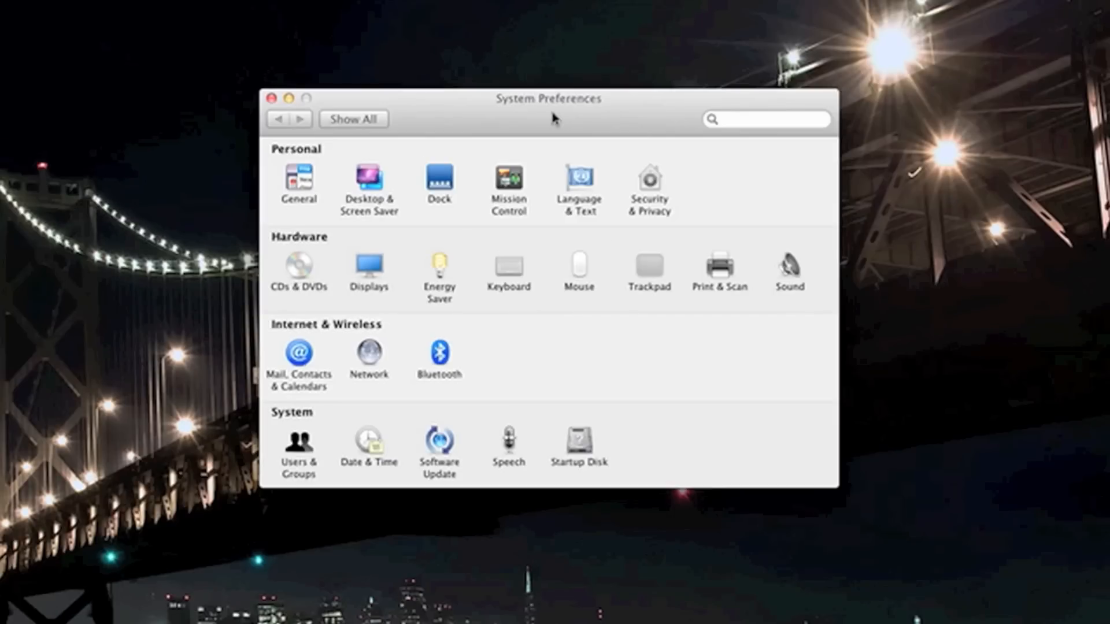
mouse_move(597, 288)
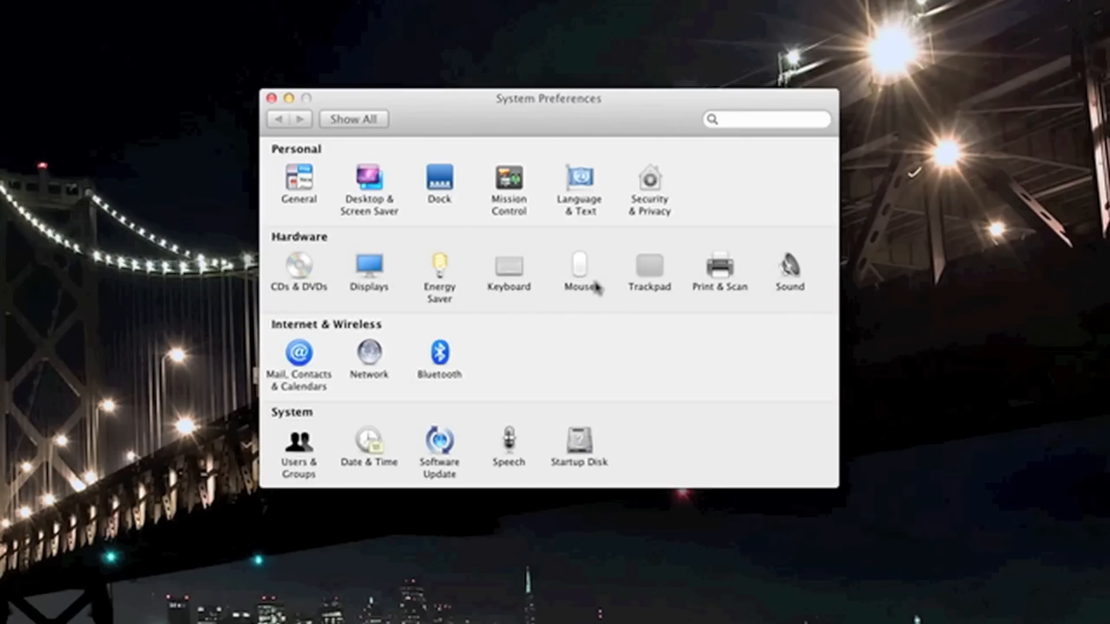
mouse_move(594, 287)
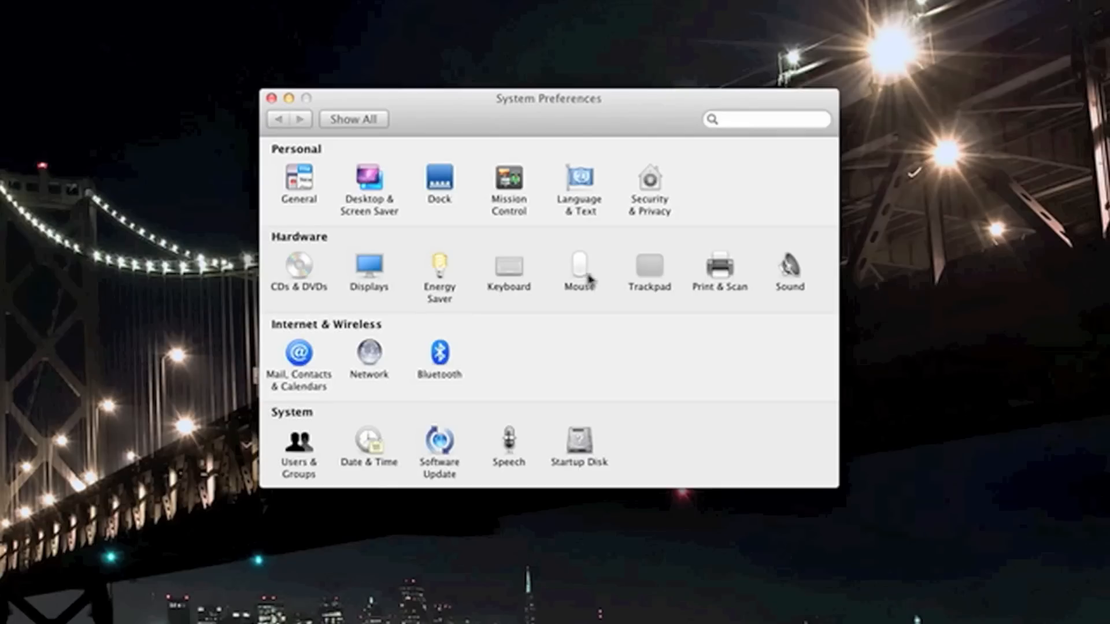
Open the Mouse pane and toggle natural scroll direction off then back on
click(579, 271)
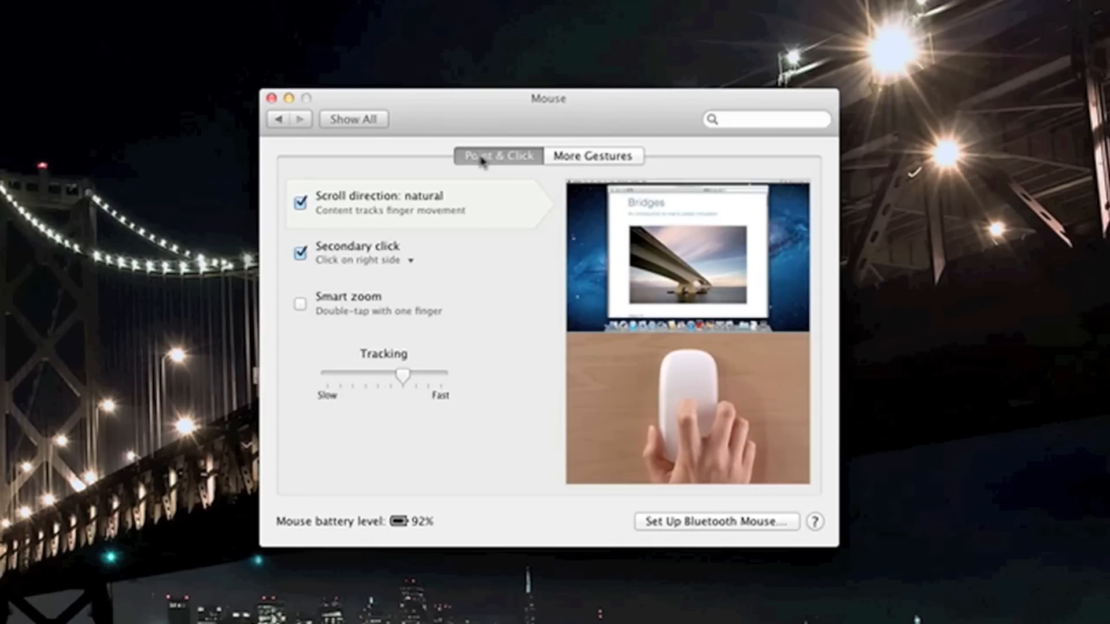
click(301, 203)
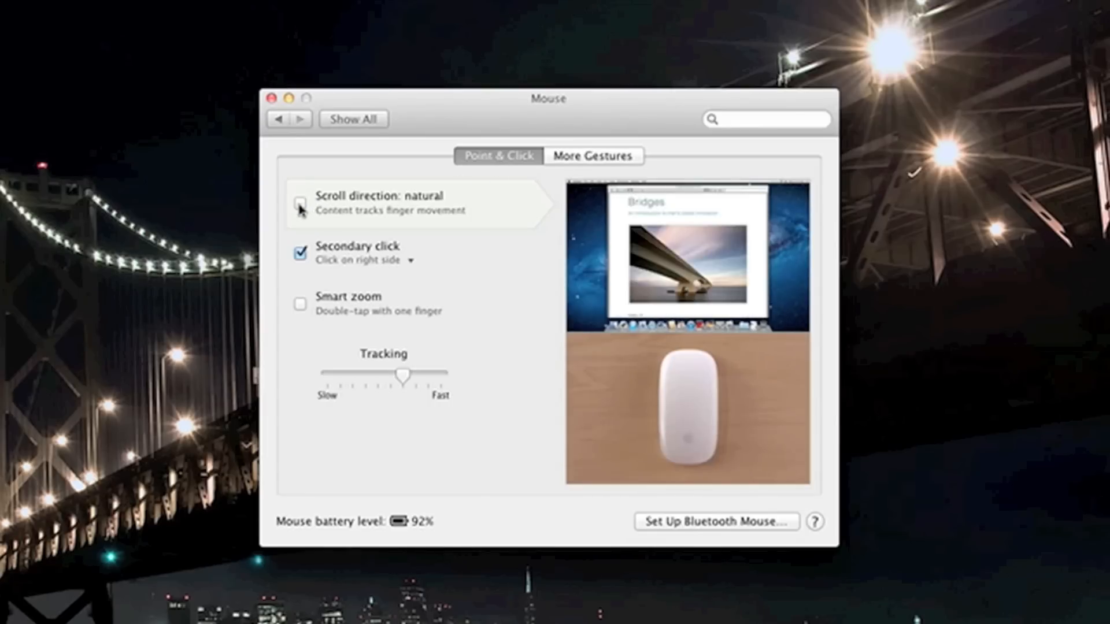
click(300, 205)
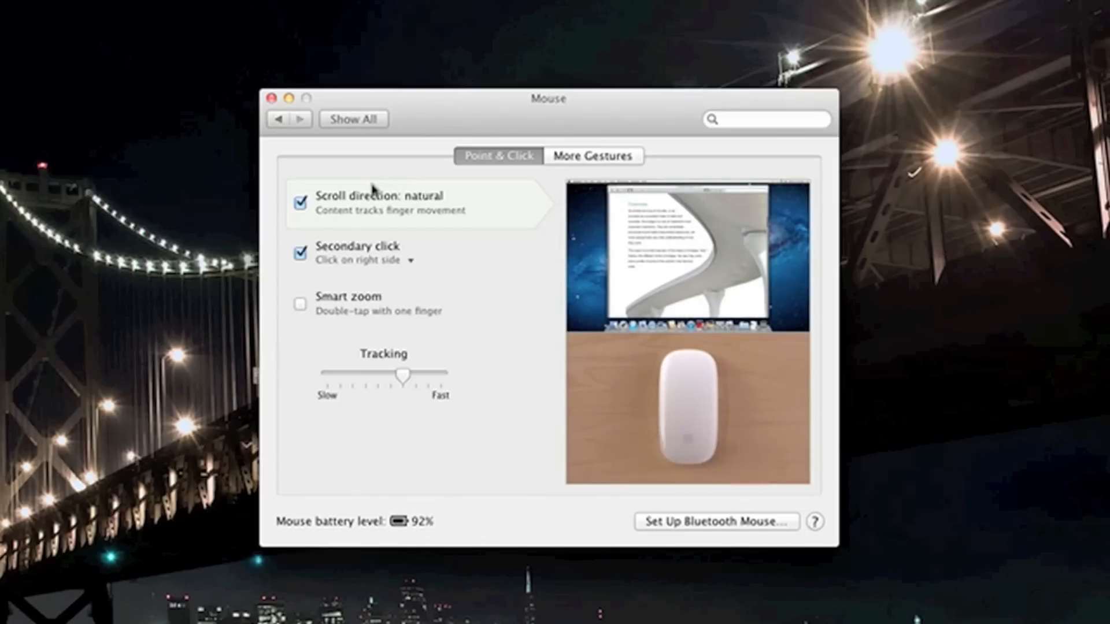
Switch to the Trackpad pane showing the Scroll & Zoom settings
click(278, 118)
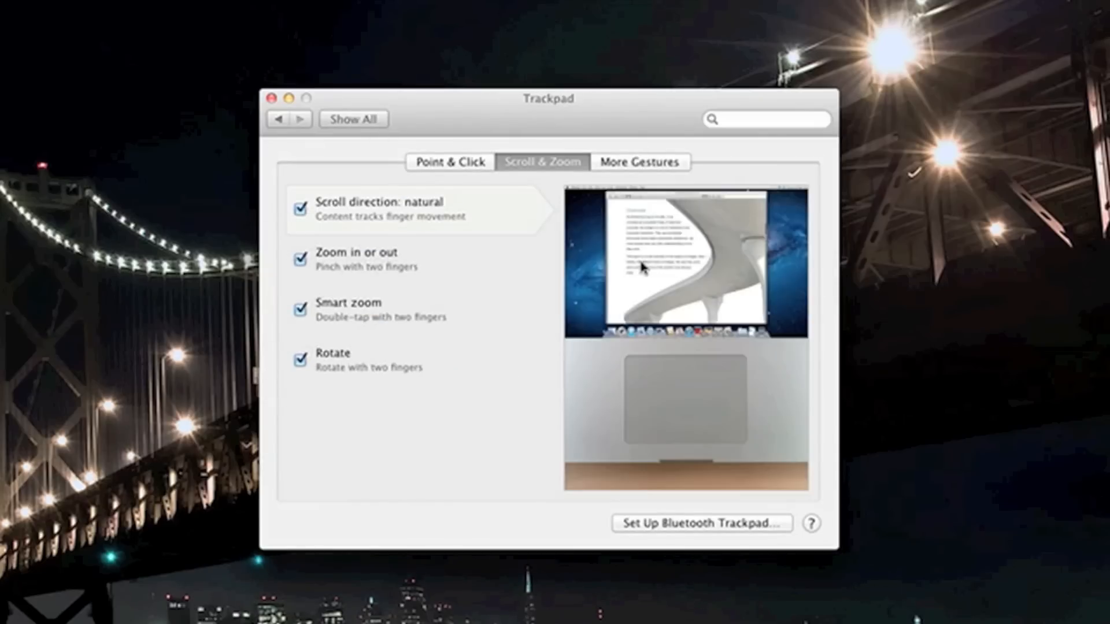
mouse_move(544, 170)
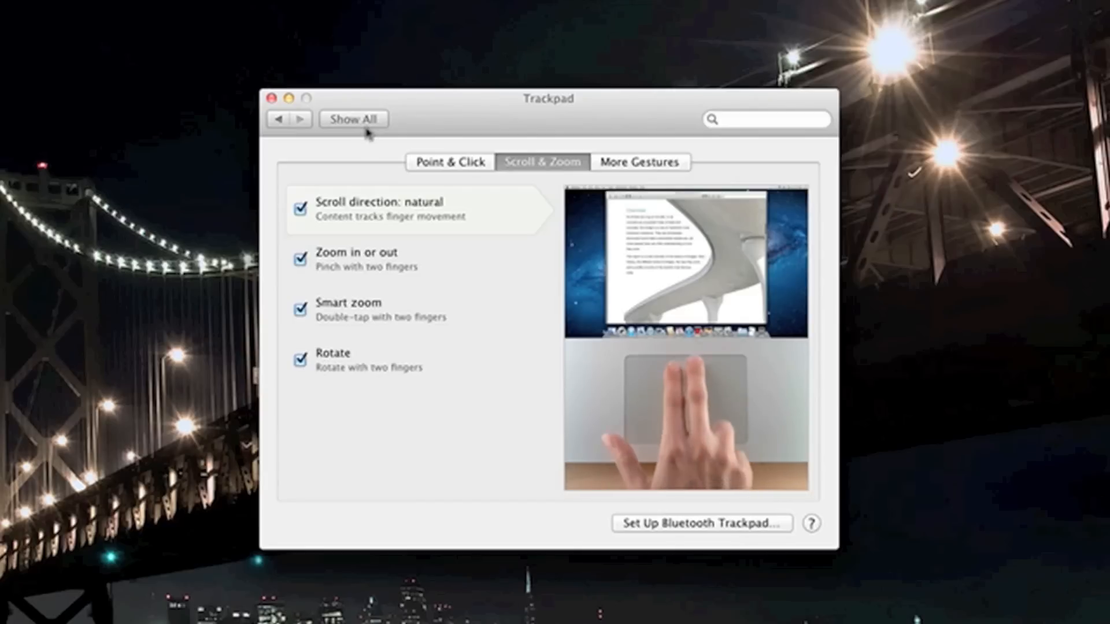
Return to the Show All overview of preference panes
click(354, 118)
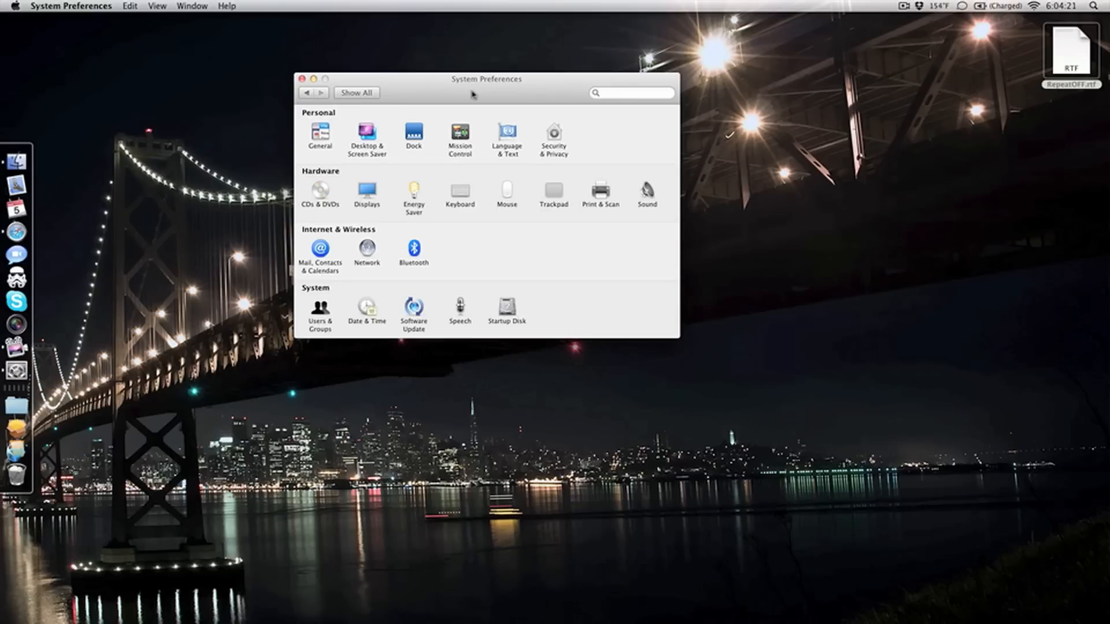
mouse_move(497, 275)
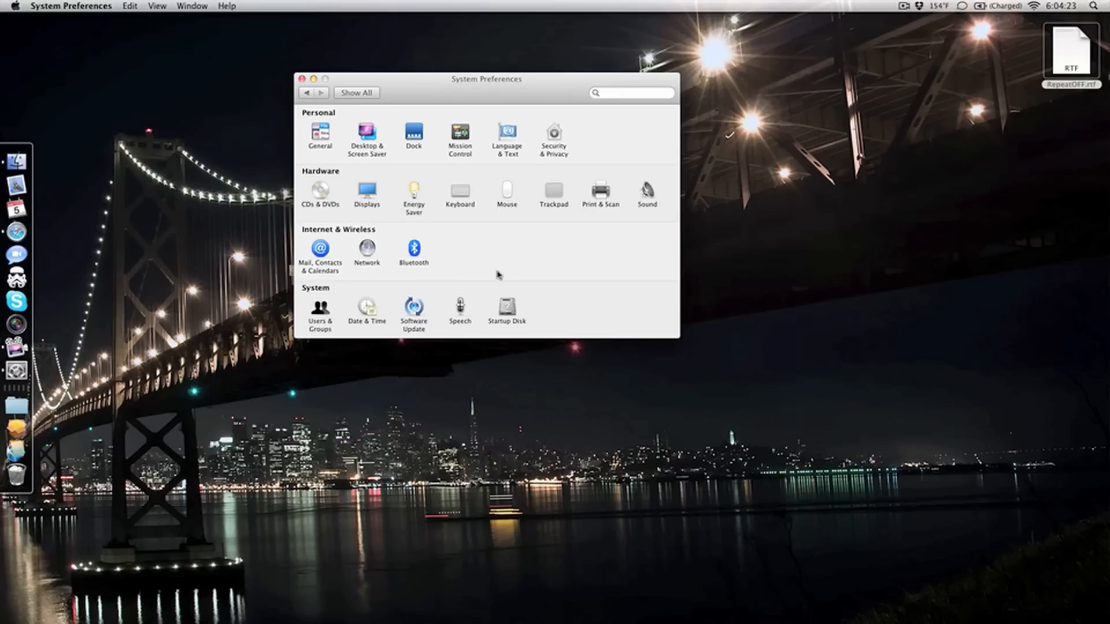
mouse_move(503, 270)
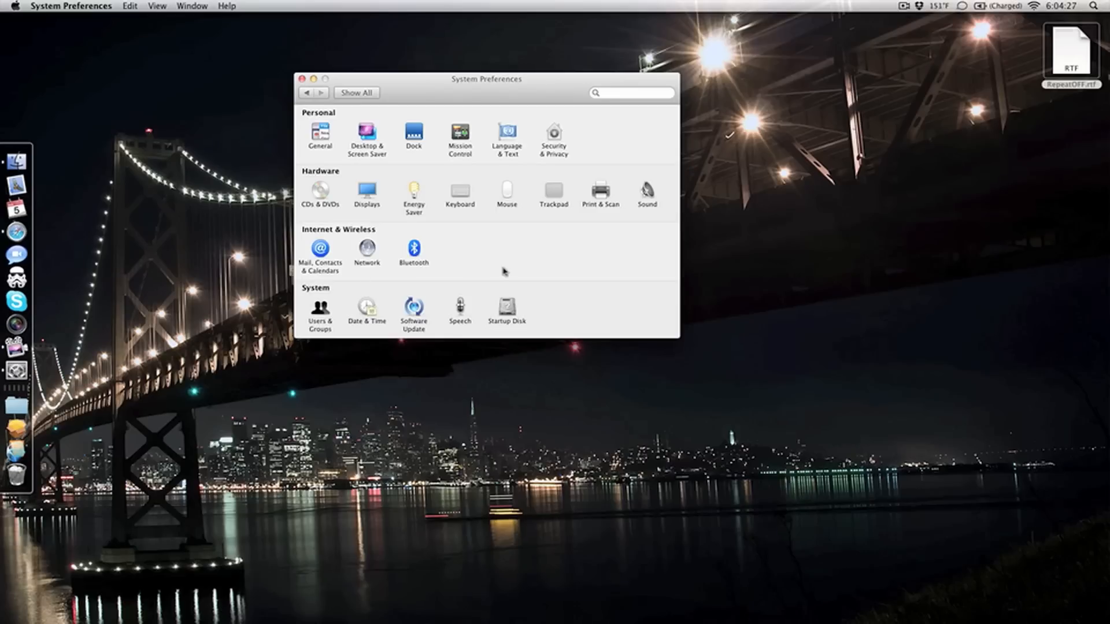
In the Dock pane, toggle indicator lights for open applications off and back on
click(414, 134)
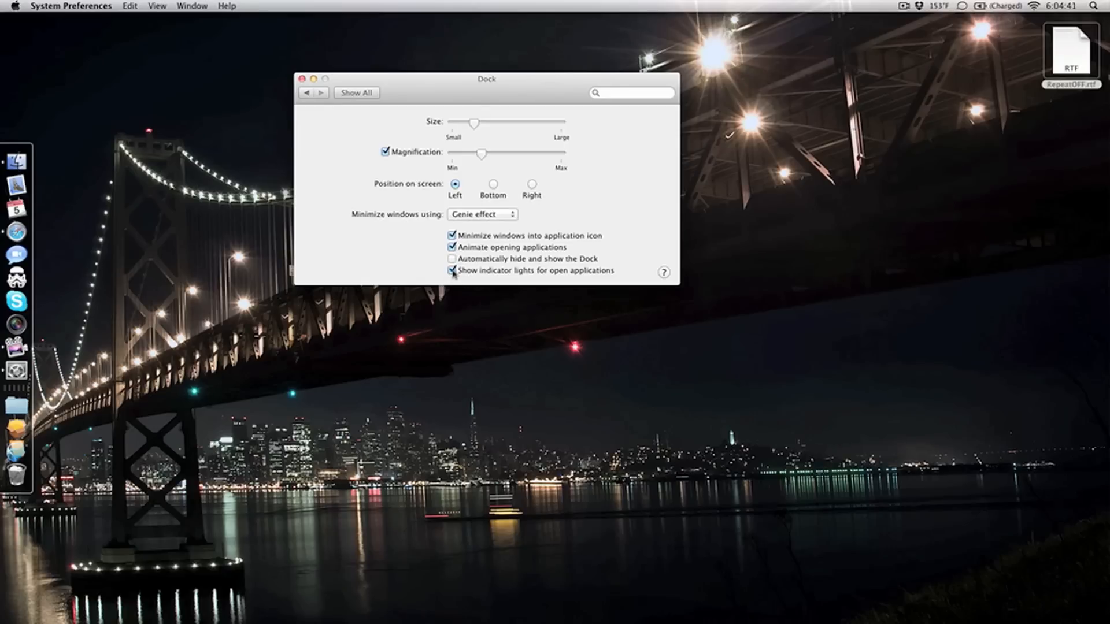
click(452, 271)
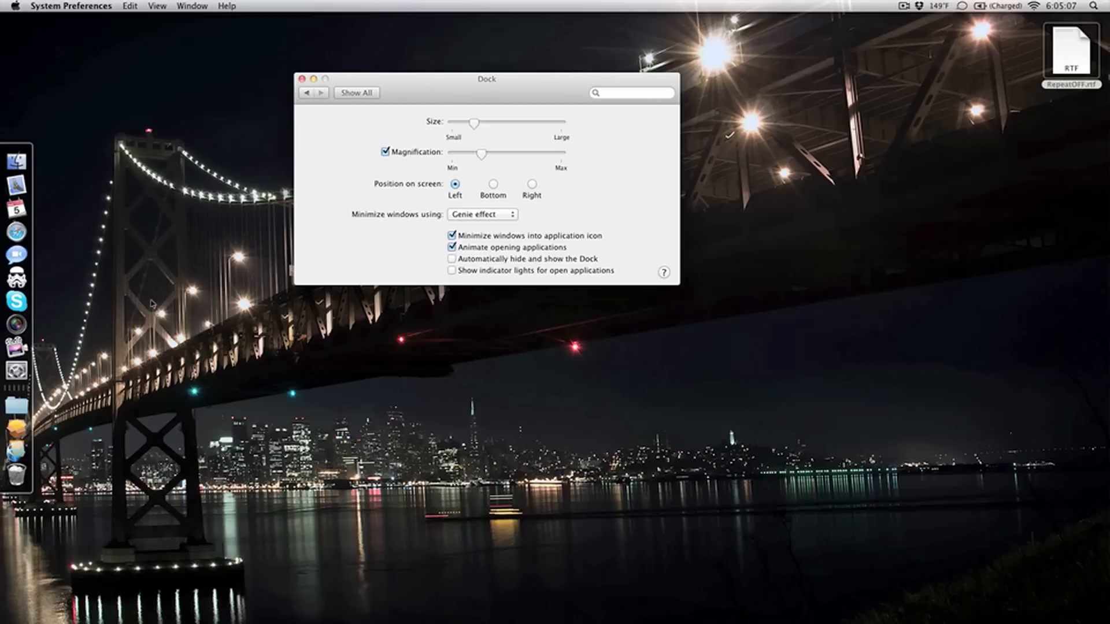
mouse_move(154, 304)
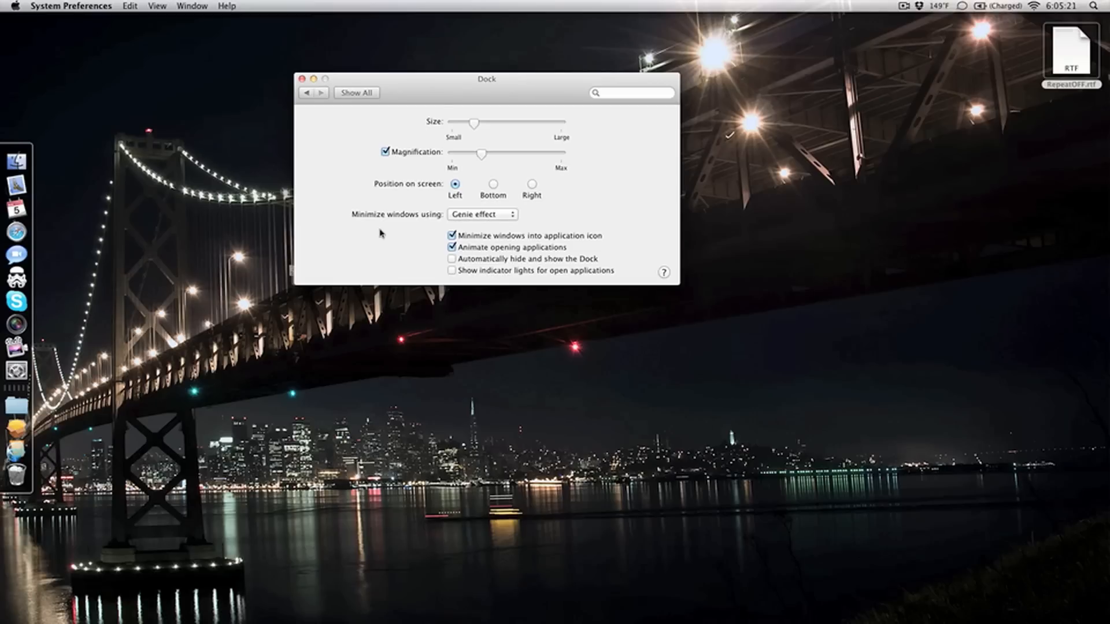
click(452, 270)
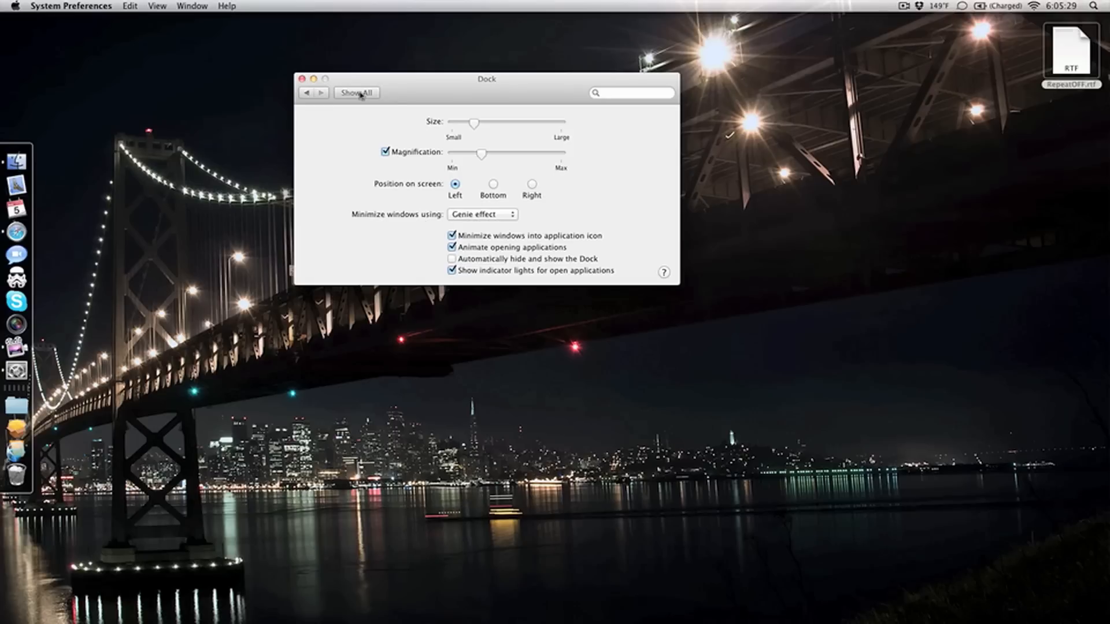
In the General pane, turn restoring windows when re-opening apps on, then off again
click(356, 92)
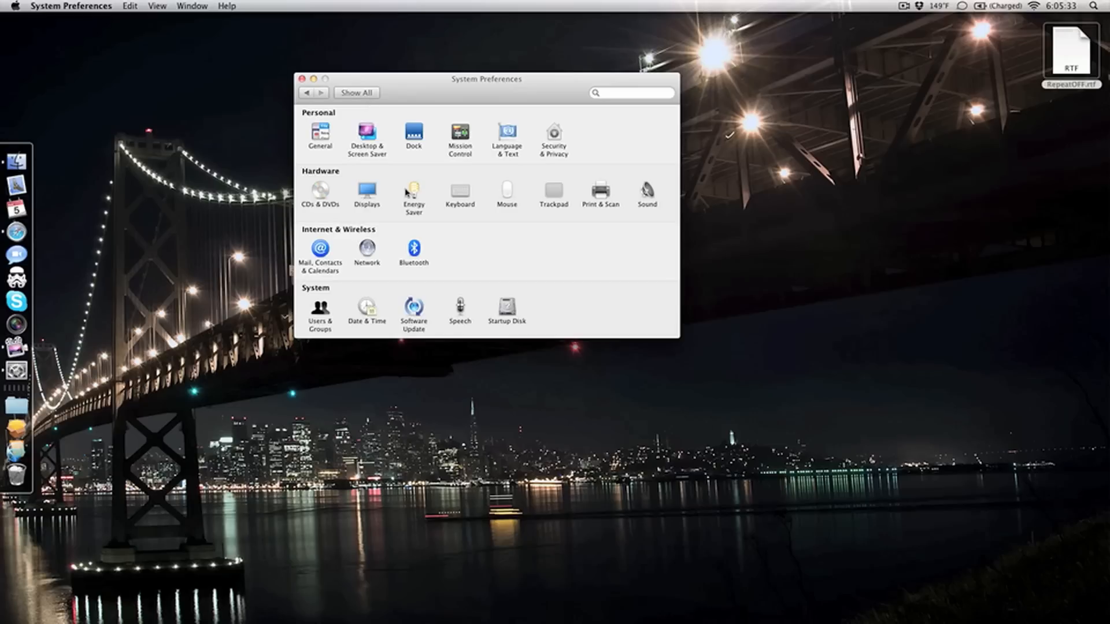
mouse_move(374, 174)
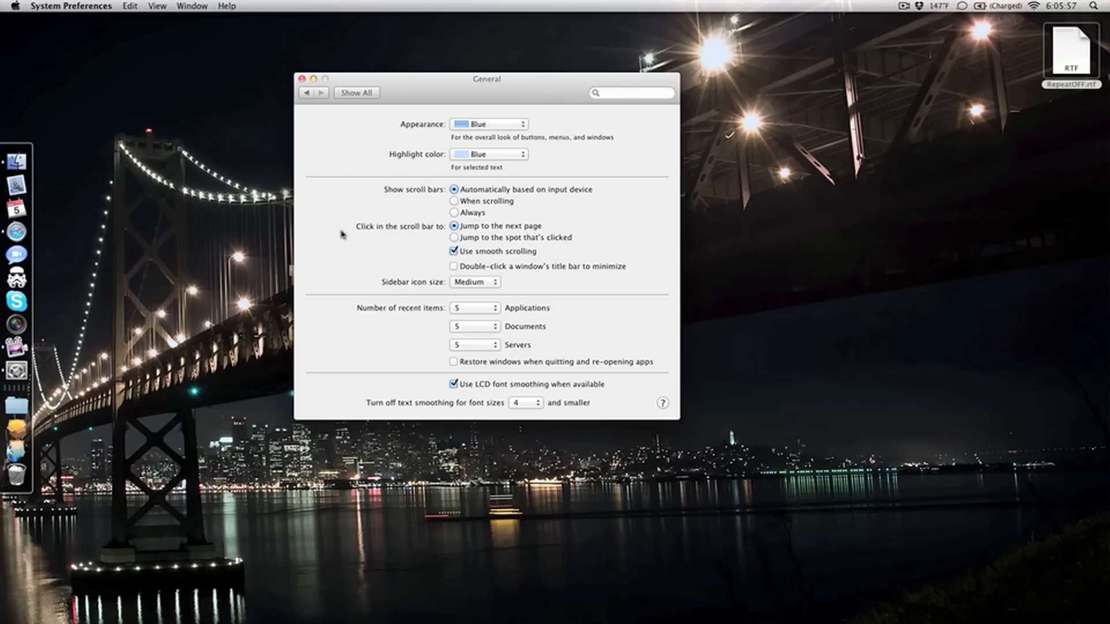
mouse_move(446, 292)
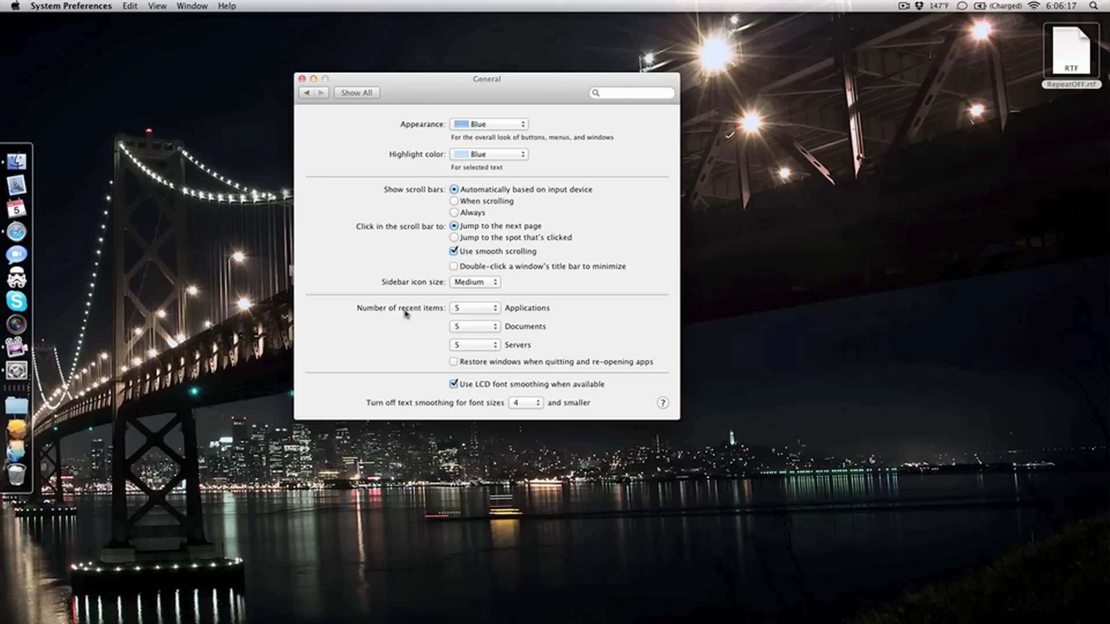
click(454, 362)
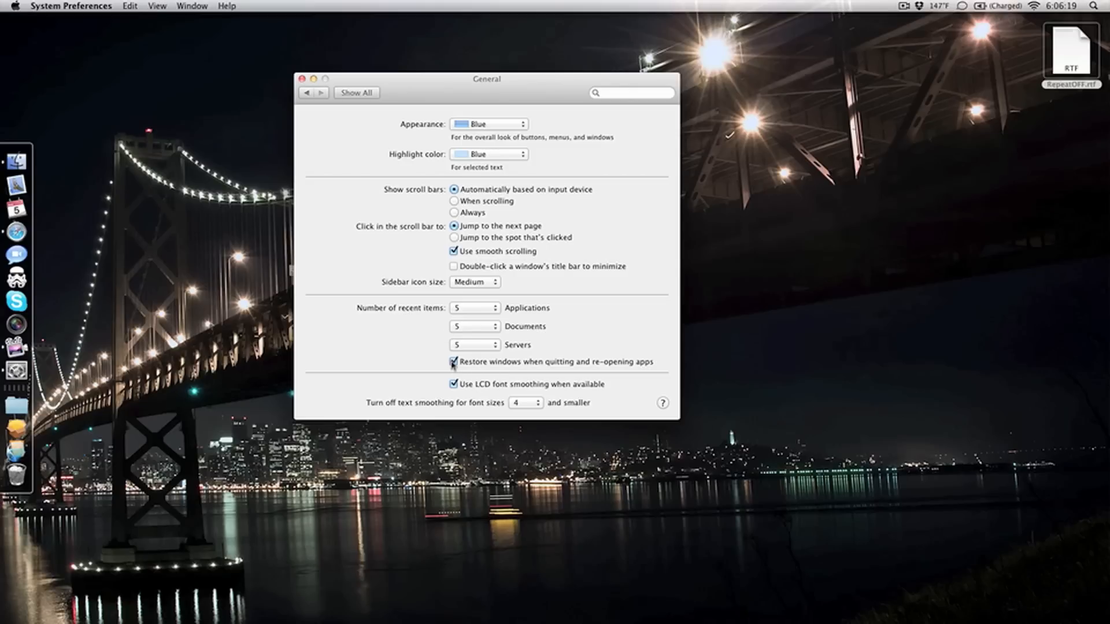
mouse_move(415, 351)
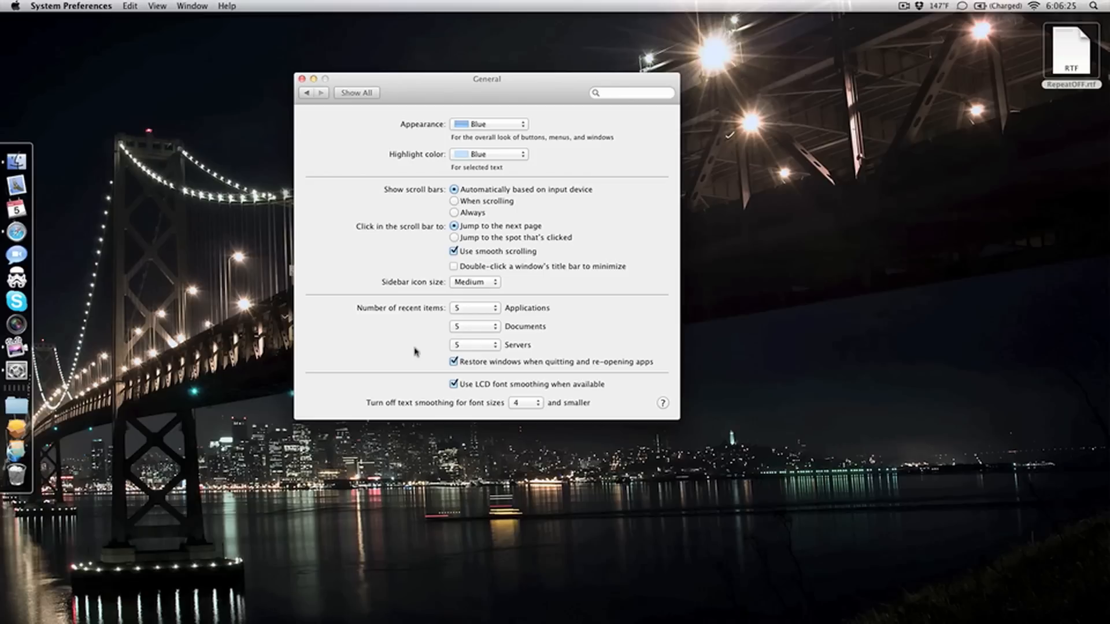
click(453, 362)
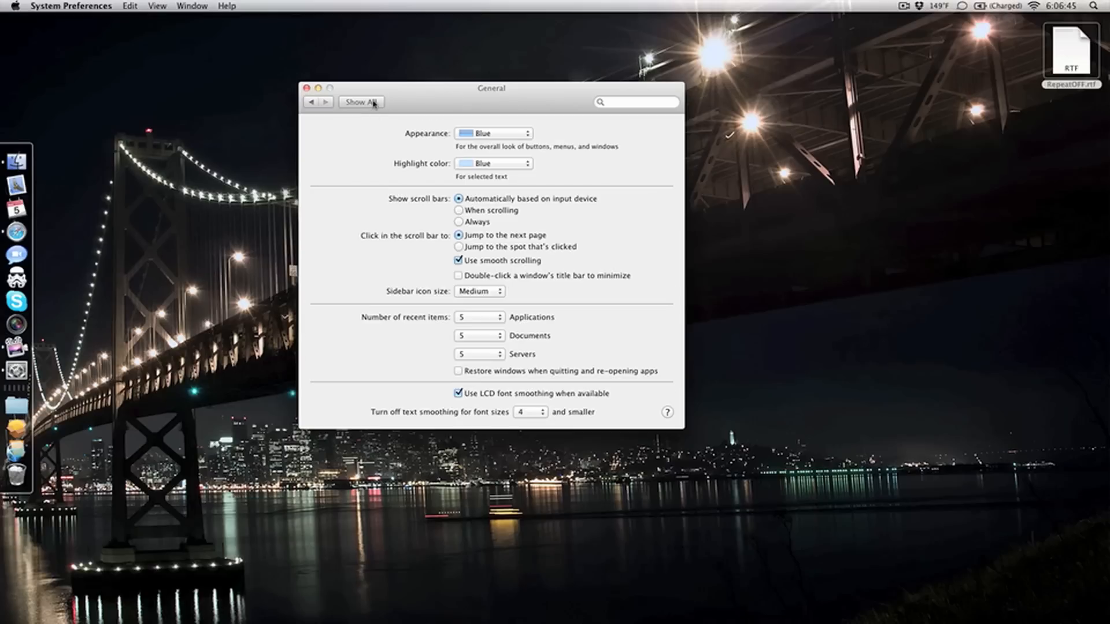
Close System Preferences and open RepeatOFF.rtf from the desktop in TextEdit
click(361, 102)
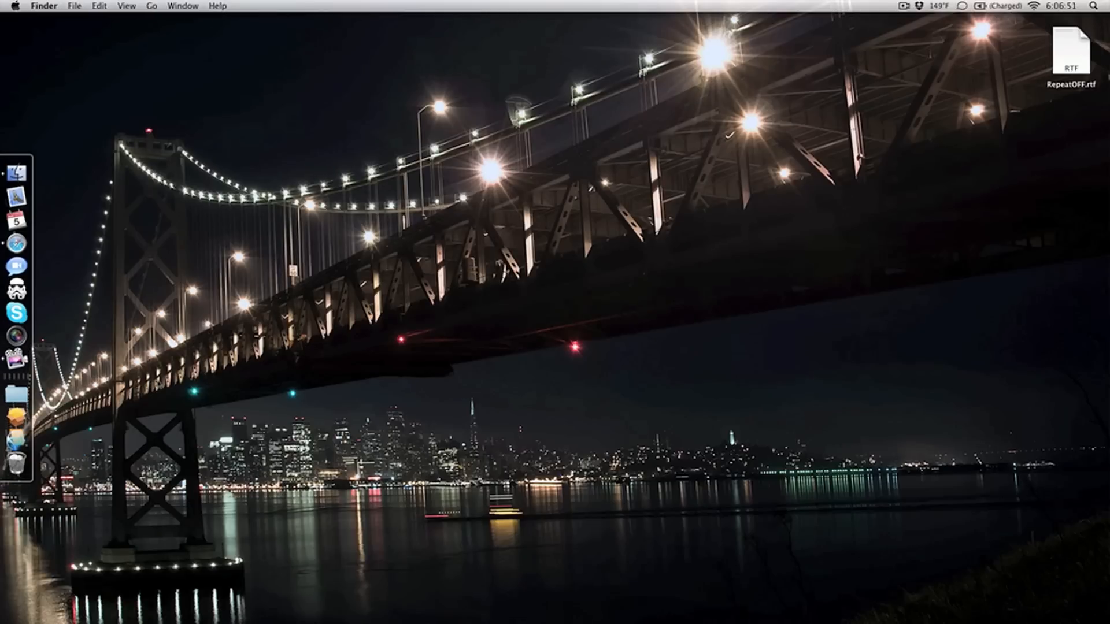
mouse_move(1065, 59)
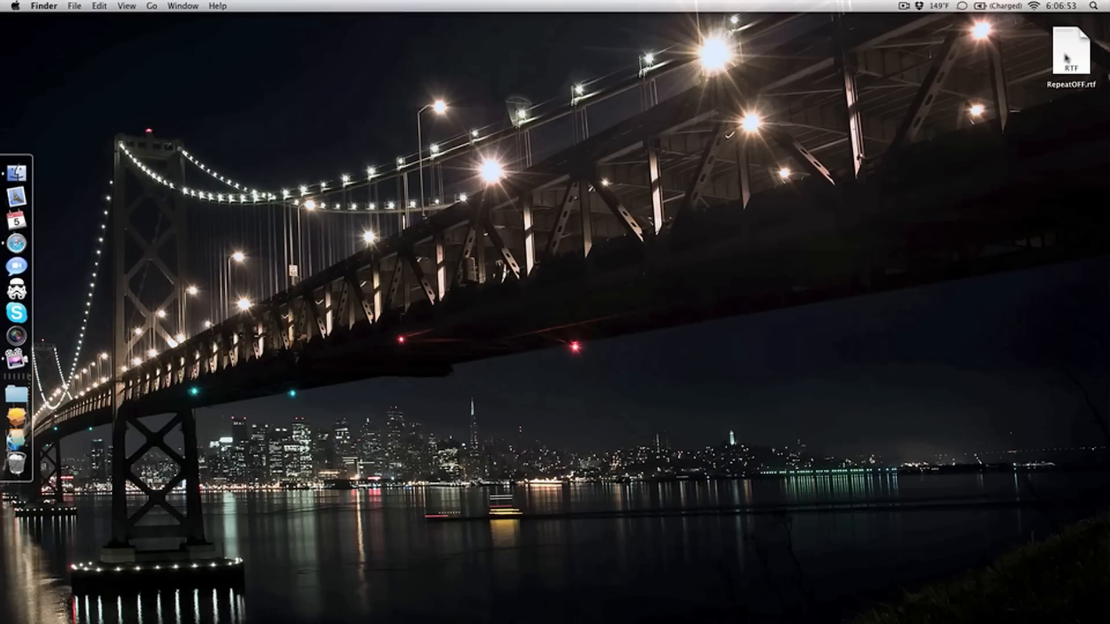
double_click(1071, 48)
text(a)
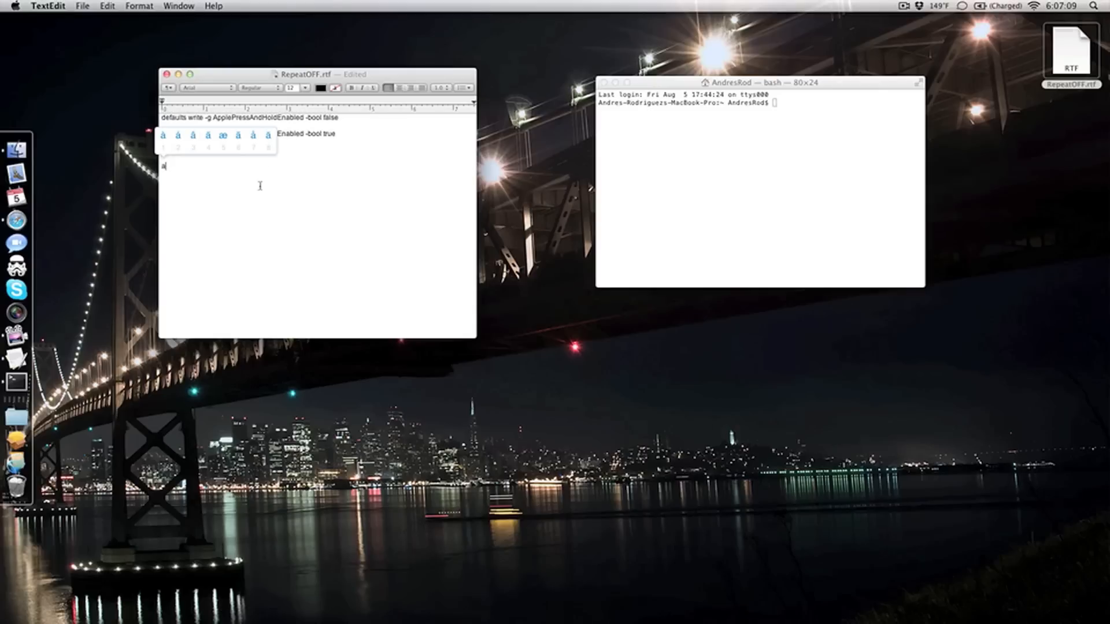
mouse_move(289, 253)
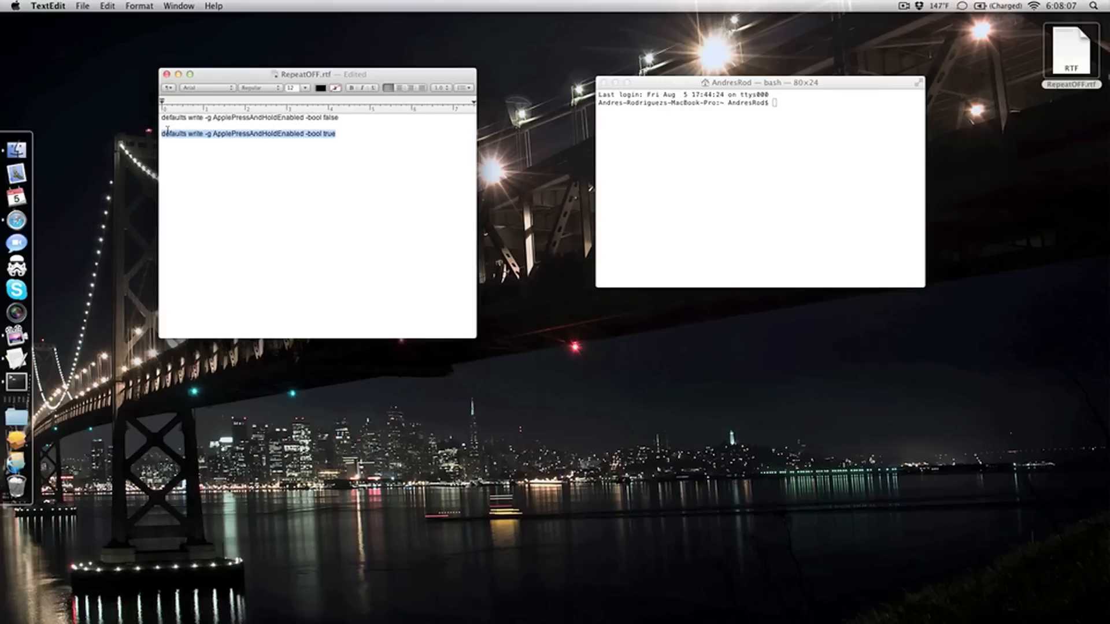
Deselect the -bool true line so the -bool false defaults command can be selected
click(343, 134)
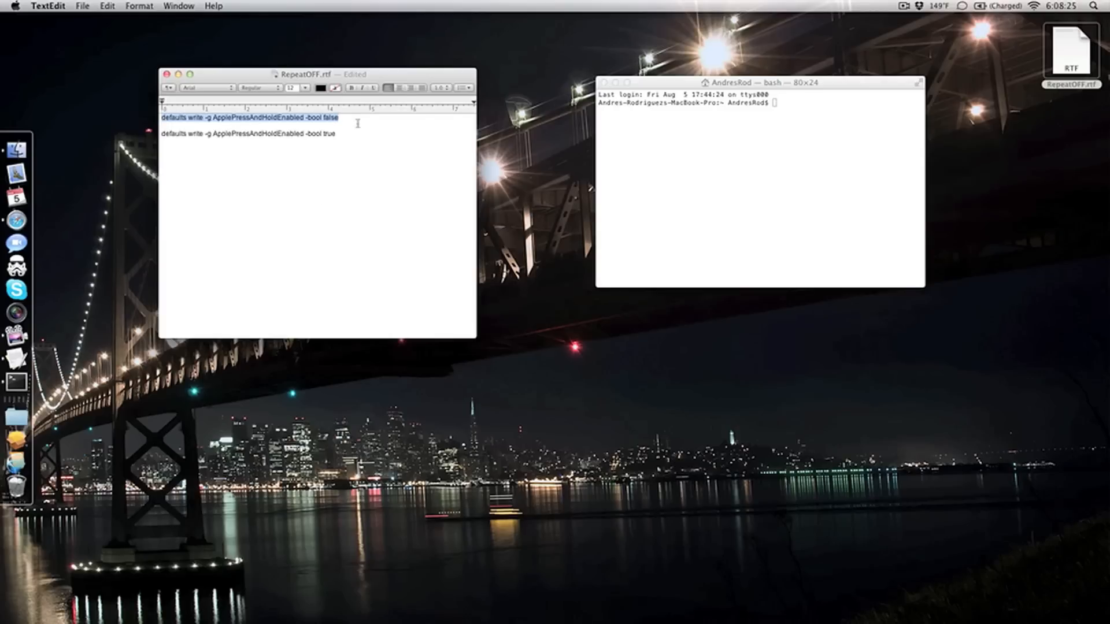
Copy the 'defaults write -g ApplePressAndHoldEnabled -bool false' line for Terminal and return to the notes
right_click(250, 118)
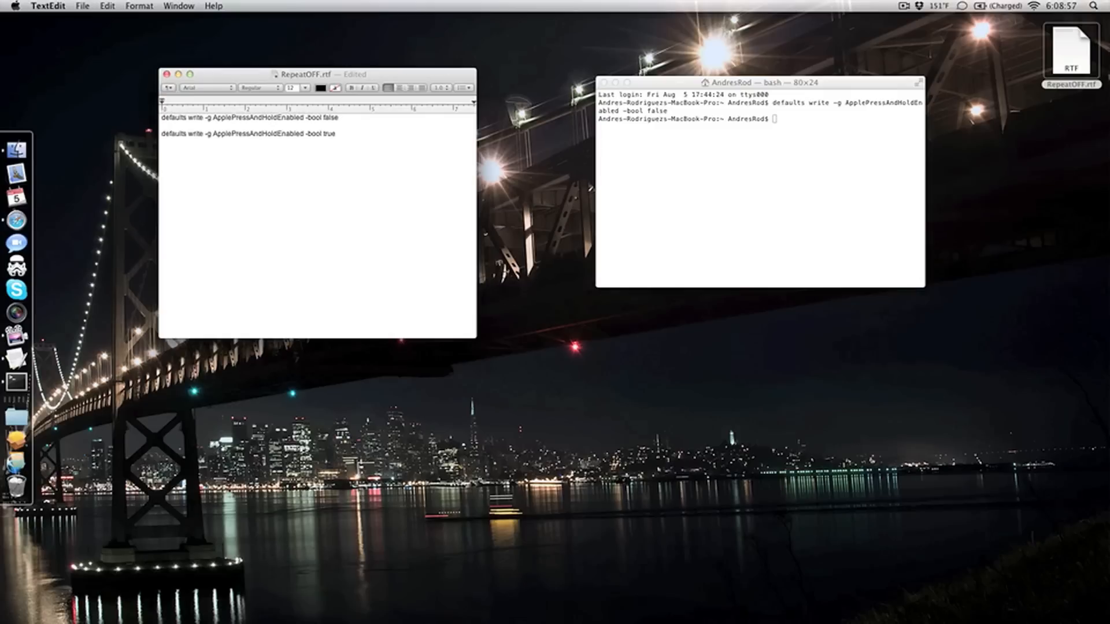
click(163, 166)
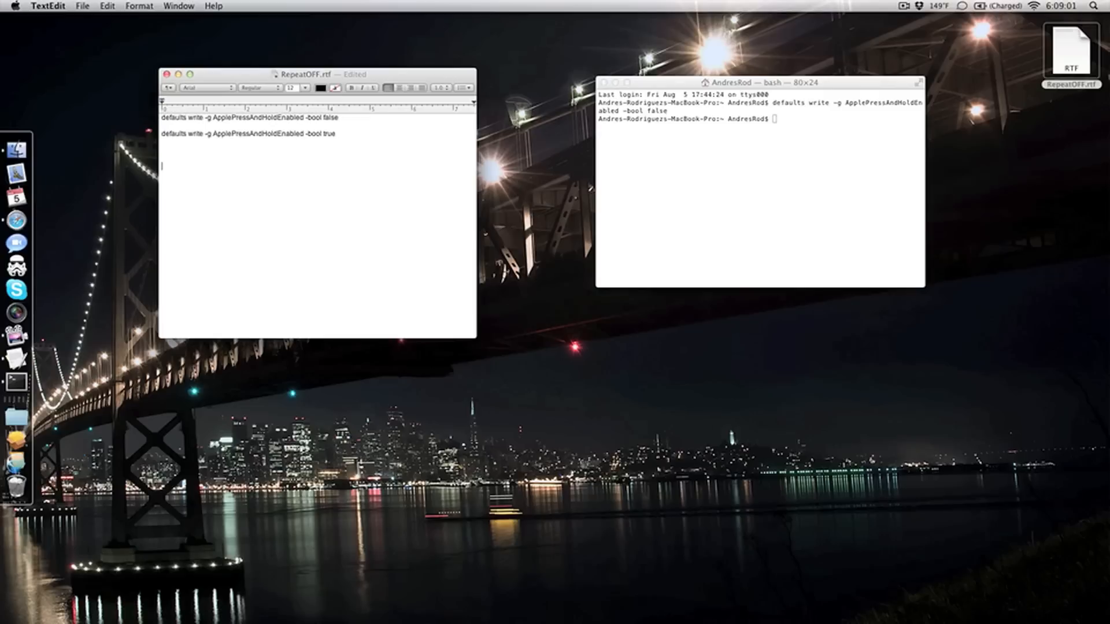
mouse_move(687, 182)
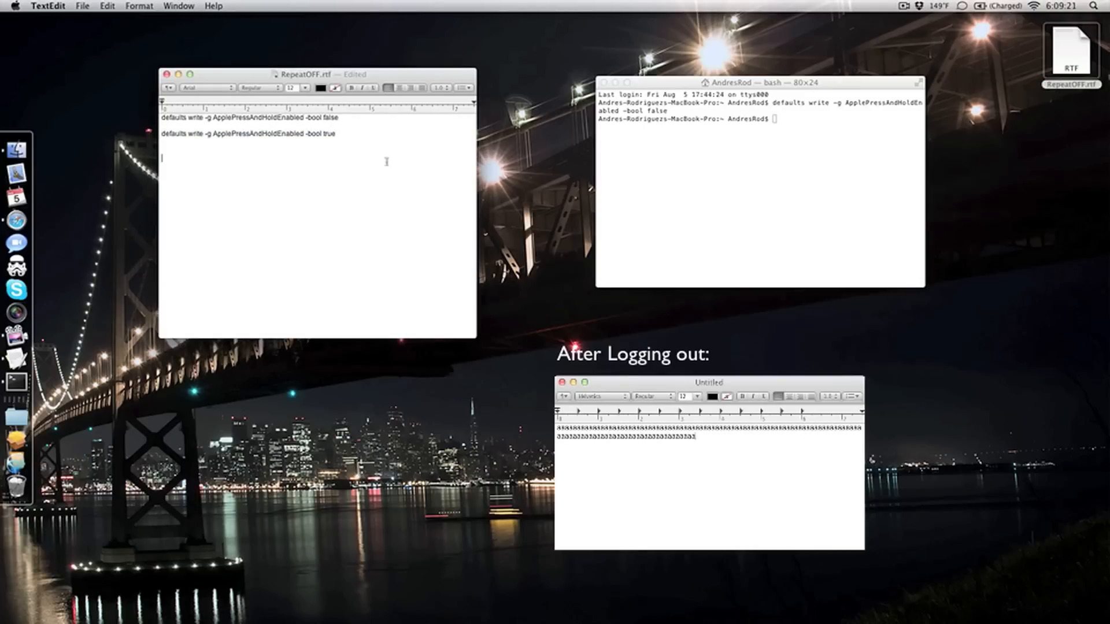
click(759, 184)
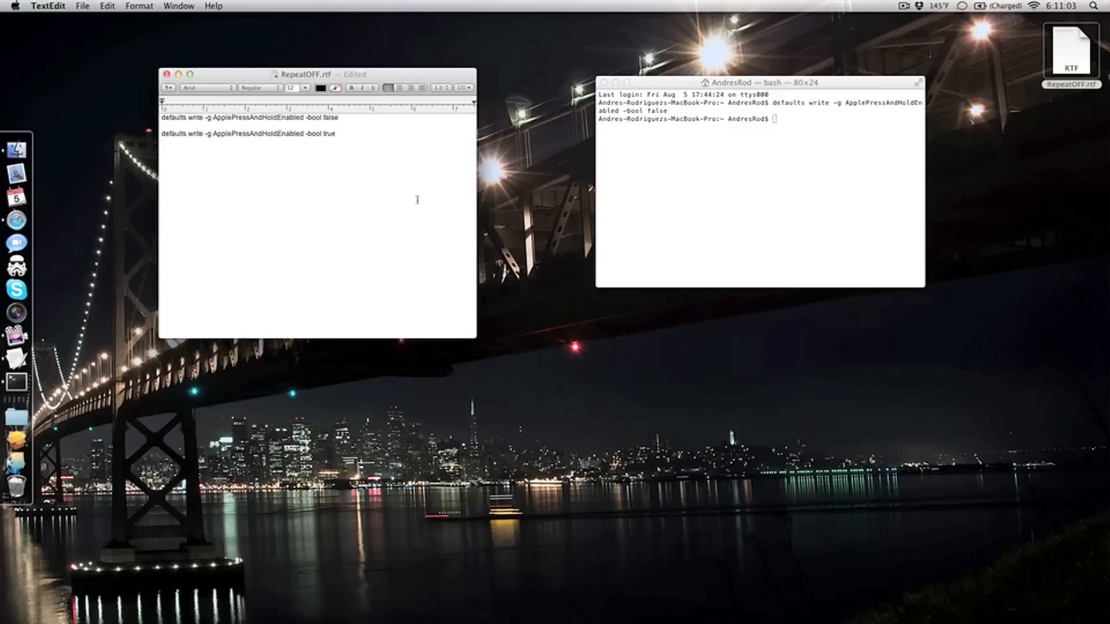
mouse_move(416, 202)
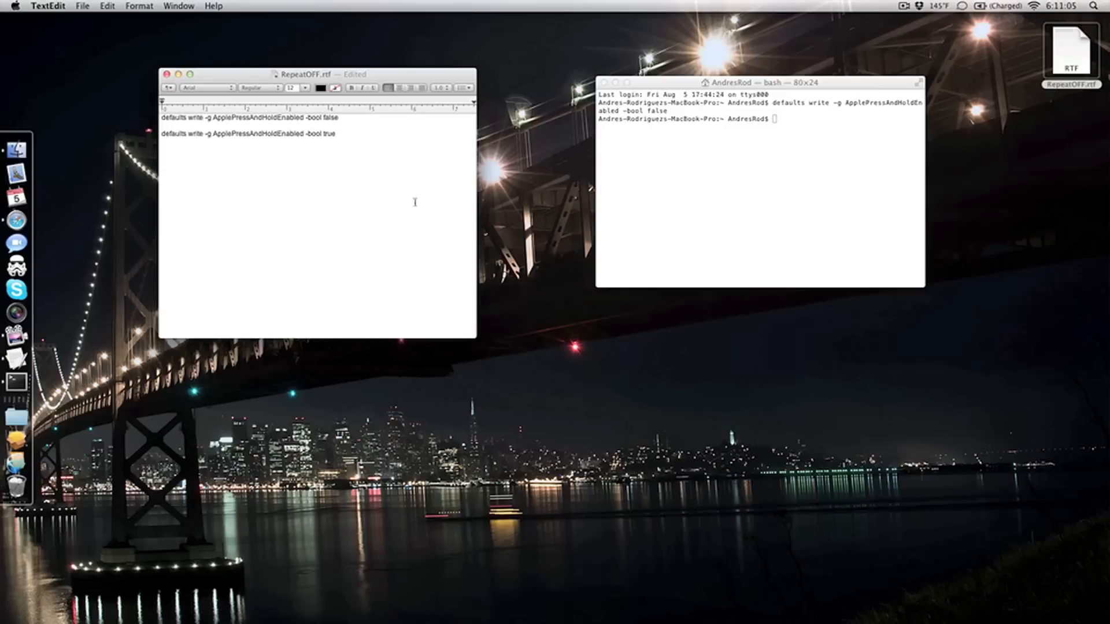